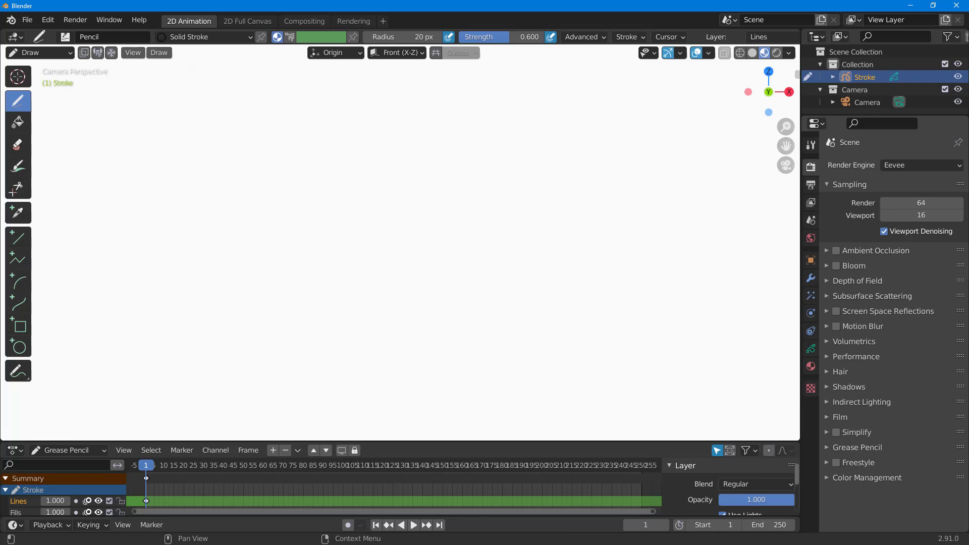
# - Draw a circle on the canvas, then play back and stop the frame-by-frame animation
pyautogui.click(374, 242)
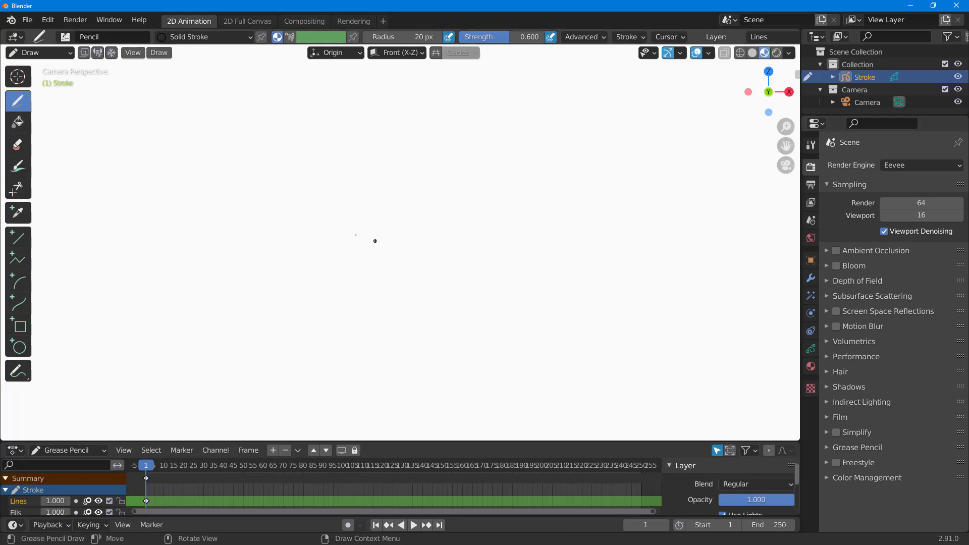
pyautogui.moveTo(81, 76)
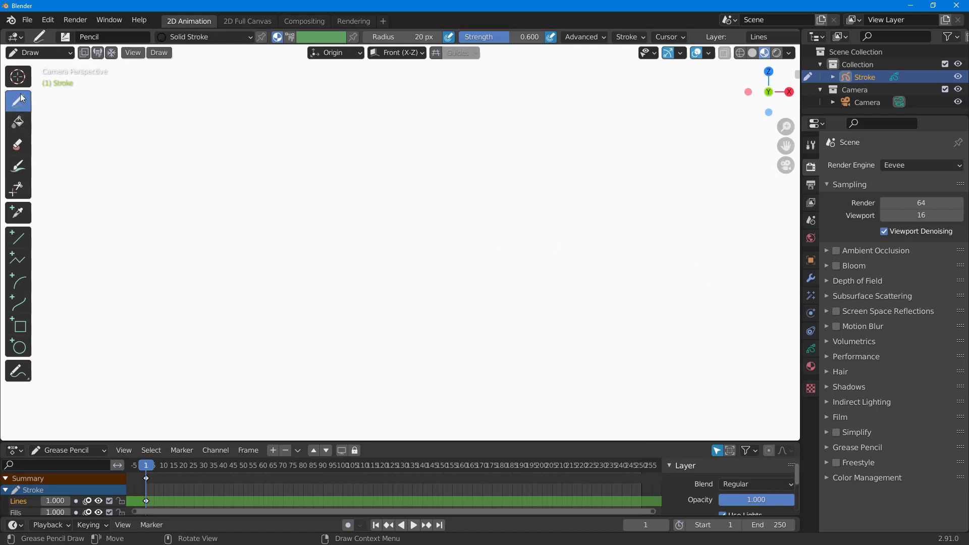
pyautogui.moveTo(377, 180); pyautogui.dragTo(445, 266)
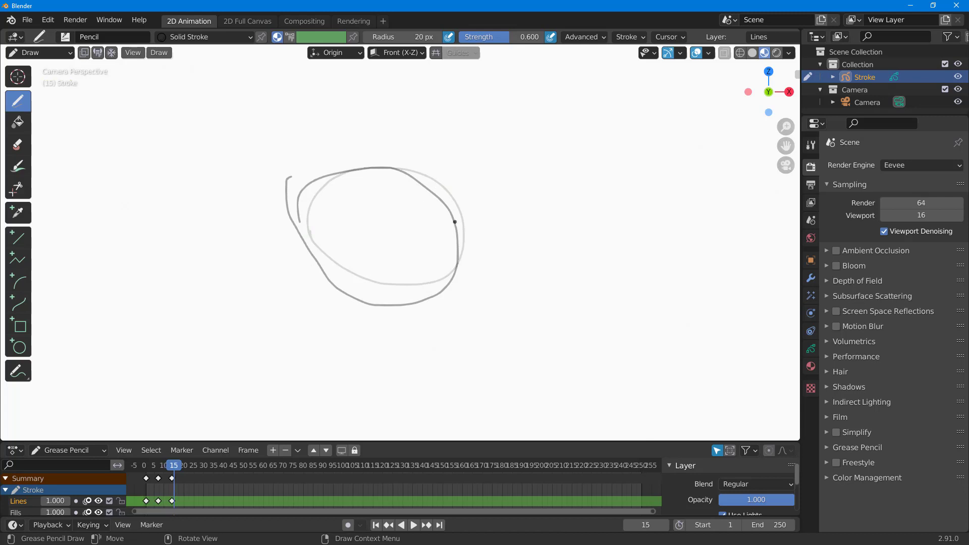
pyautogui.click(224, 465)
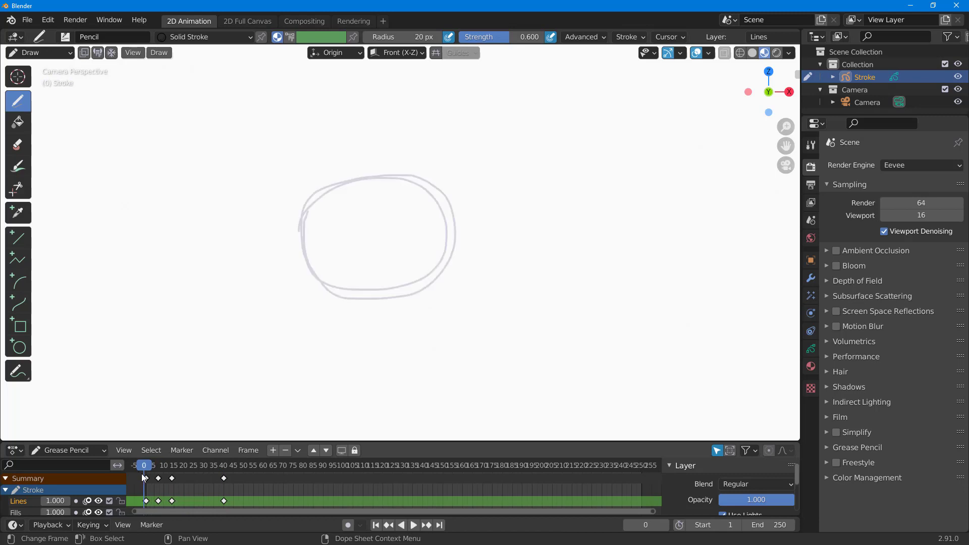
pyautogui.click(413, 525)
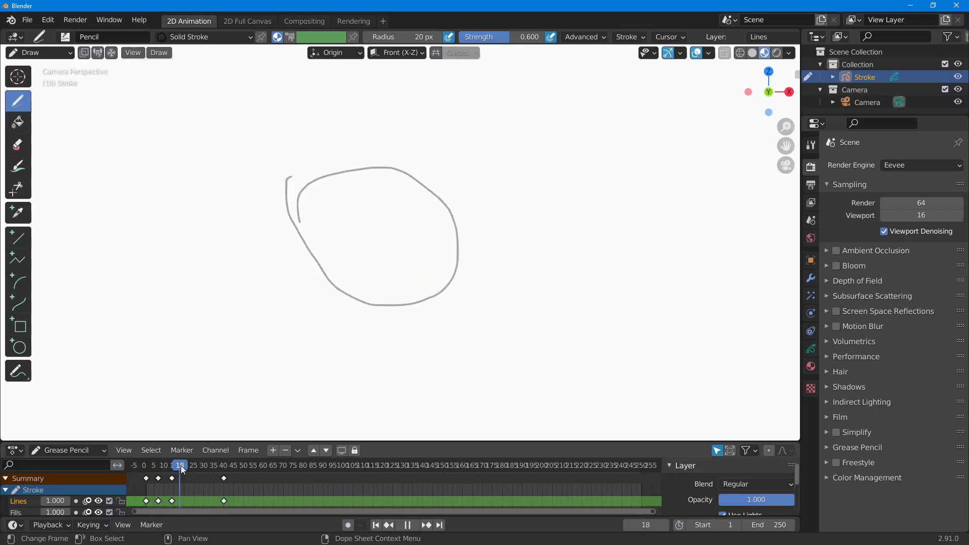
pyautogui.click(199, 466)
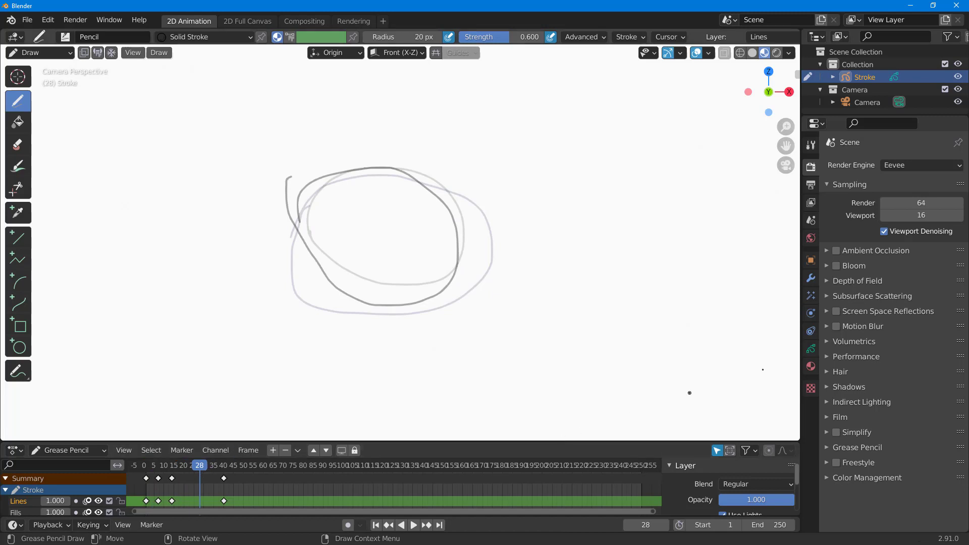
# - In Object Data properties, lower the Stroke's onion skinning opacity to 0.355
pyautogui.click(810, 348)
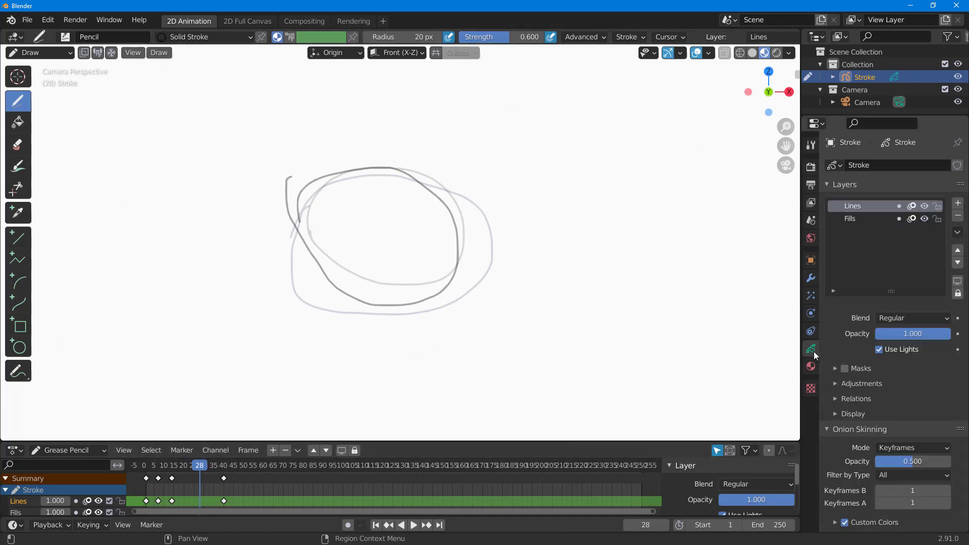
pyautogui.moveTo(810, 348)
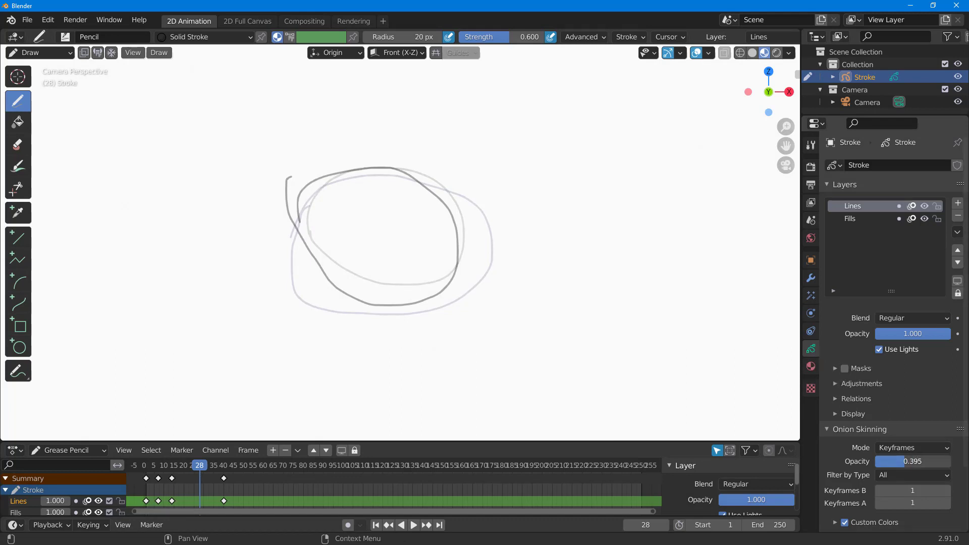
pyautogui.moveTo(926, 461); pyautogui.dragTo(896, 461)
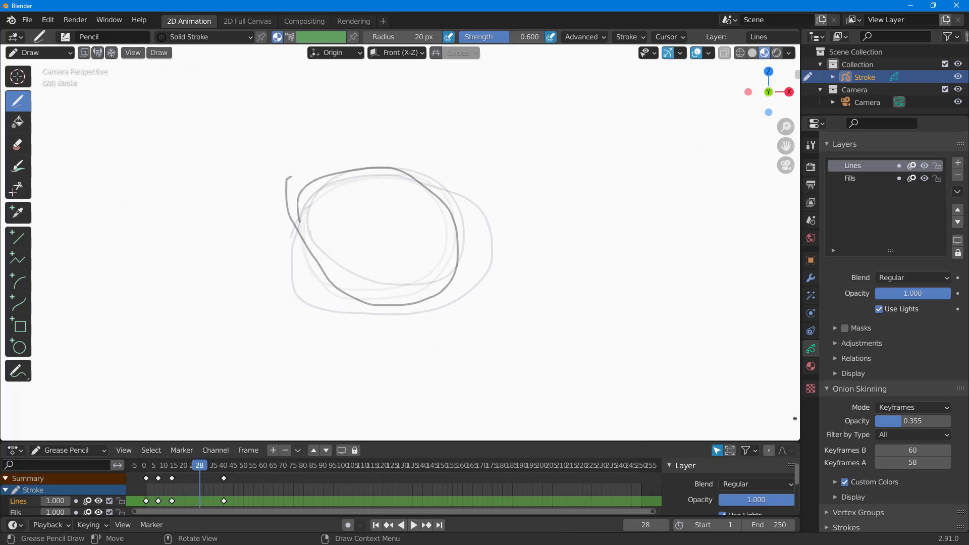
pyautogui.moveTo(835, 422)
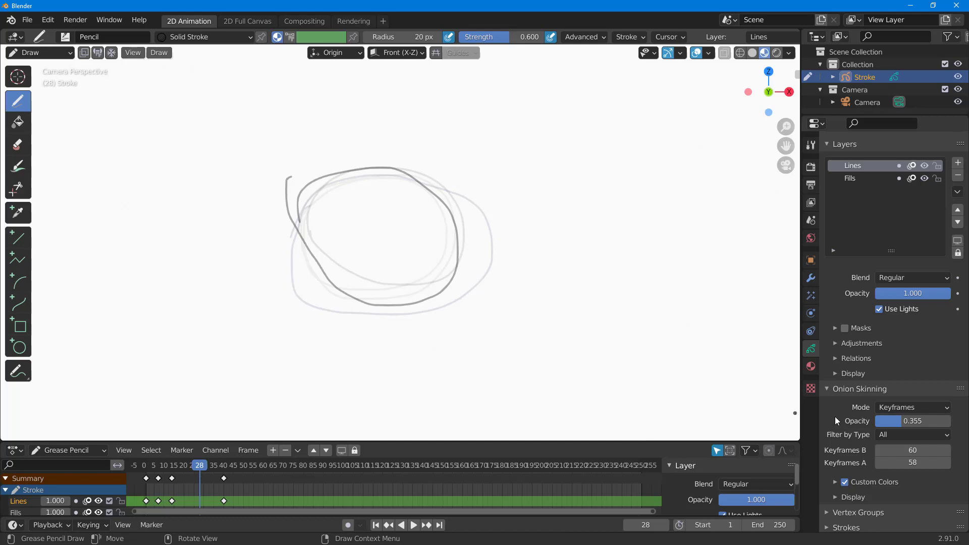